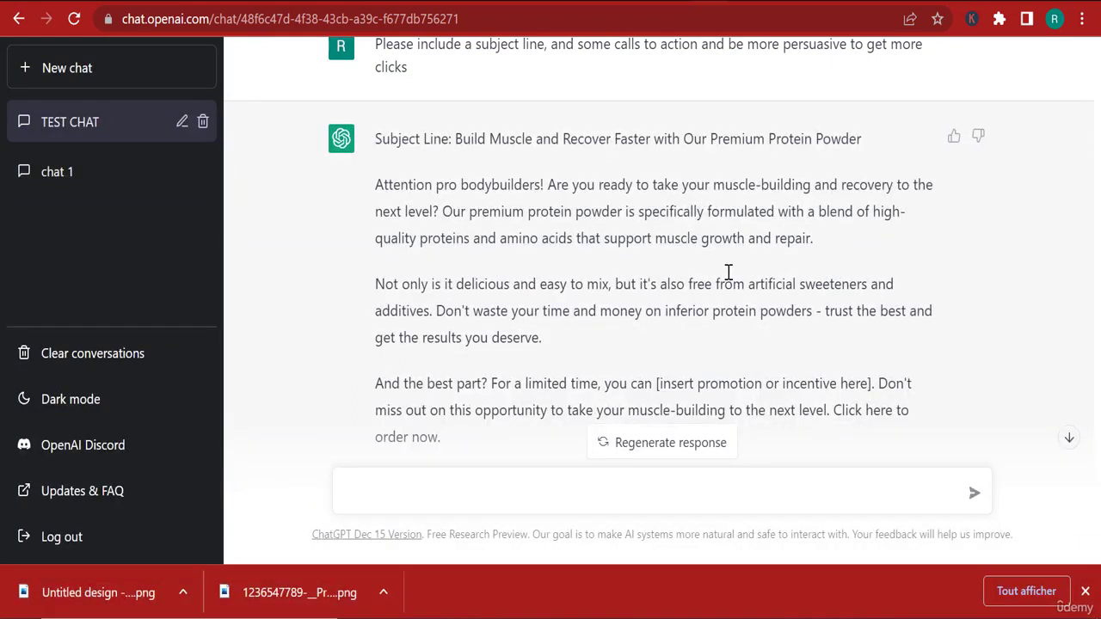
mouse_move(742, 272)
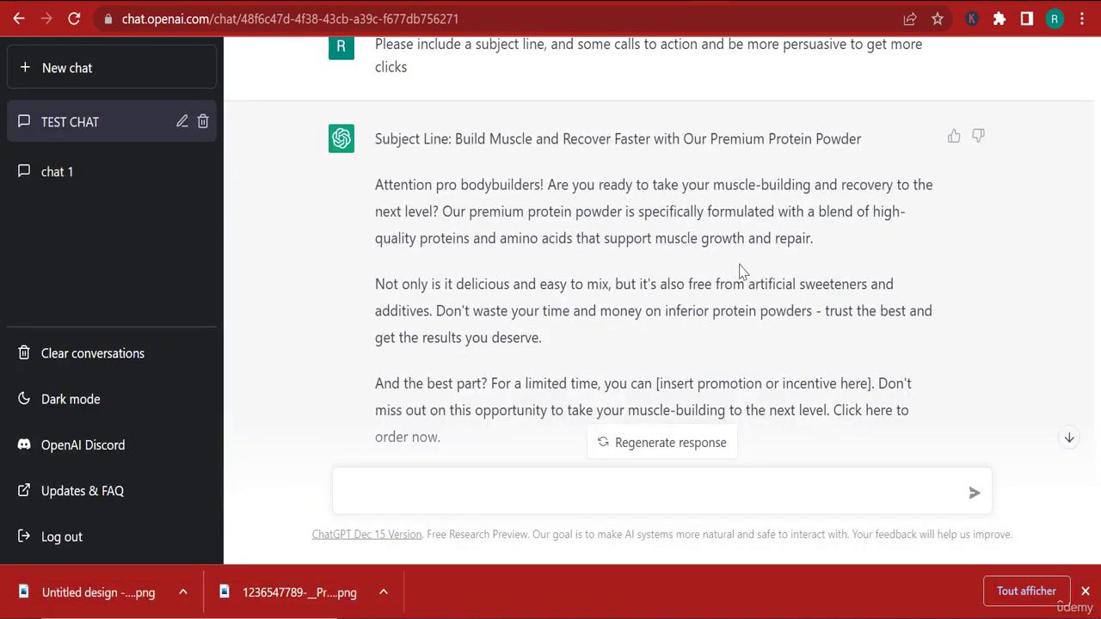
Ask ChatGPT 'Please translate this to german :' with the email's first protein-powder paragraph.
drag(375, 184, 812, 238)
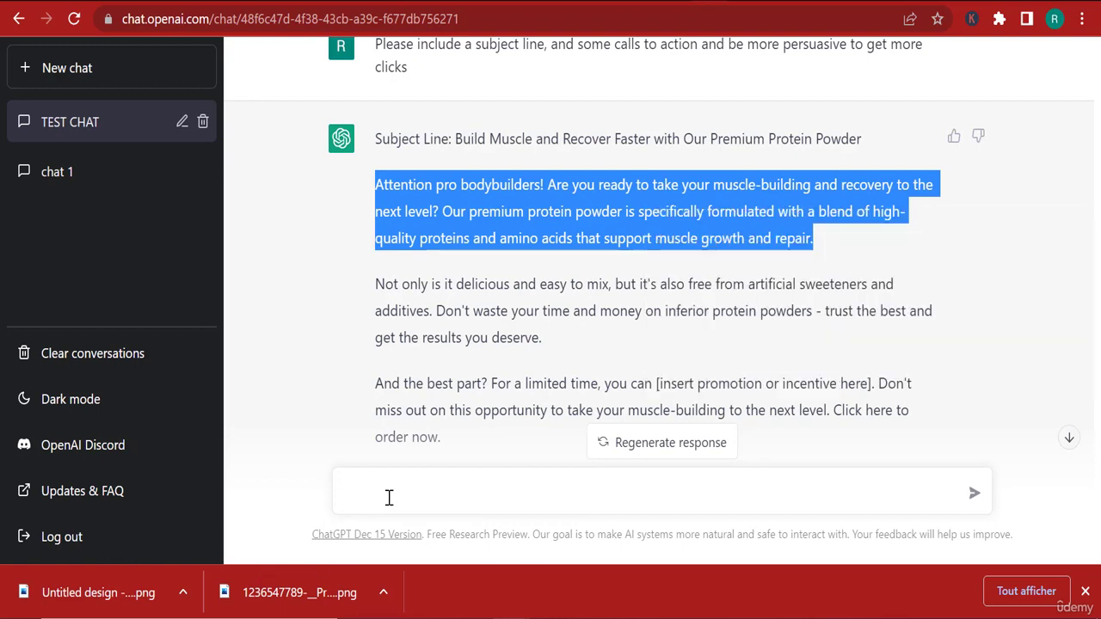
text(Hoi)
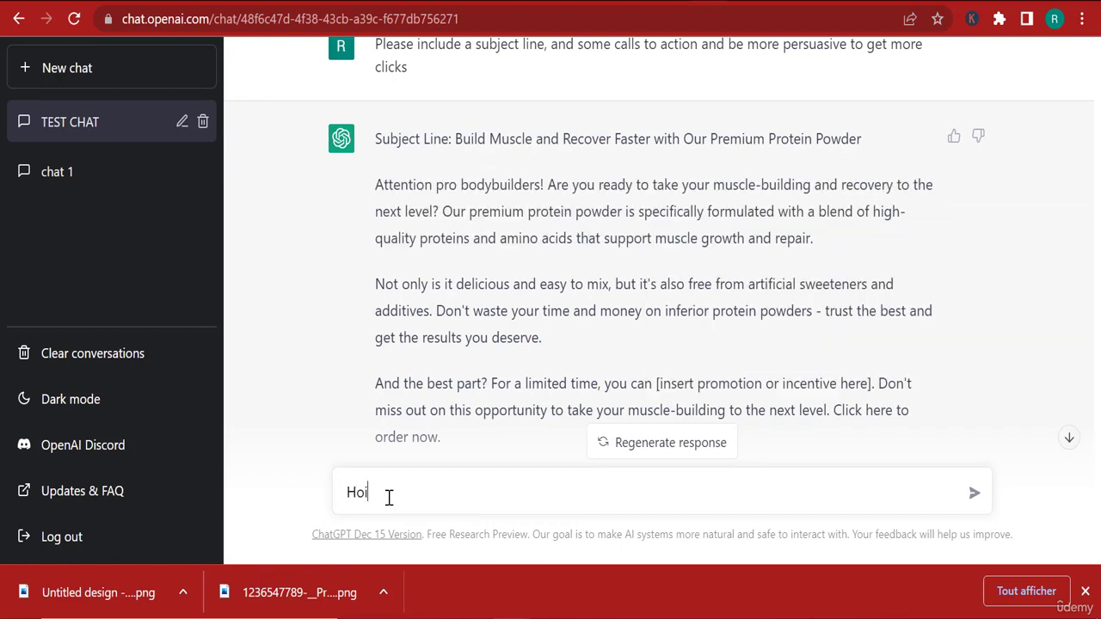
text(Please translate)
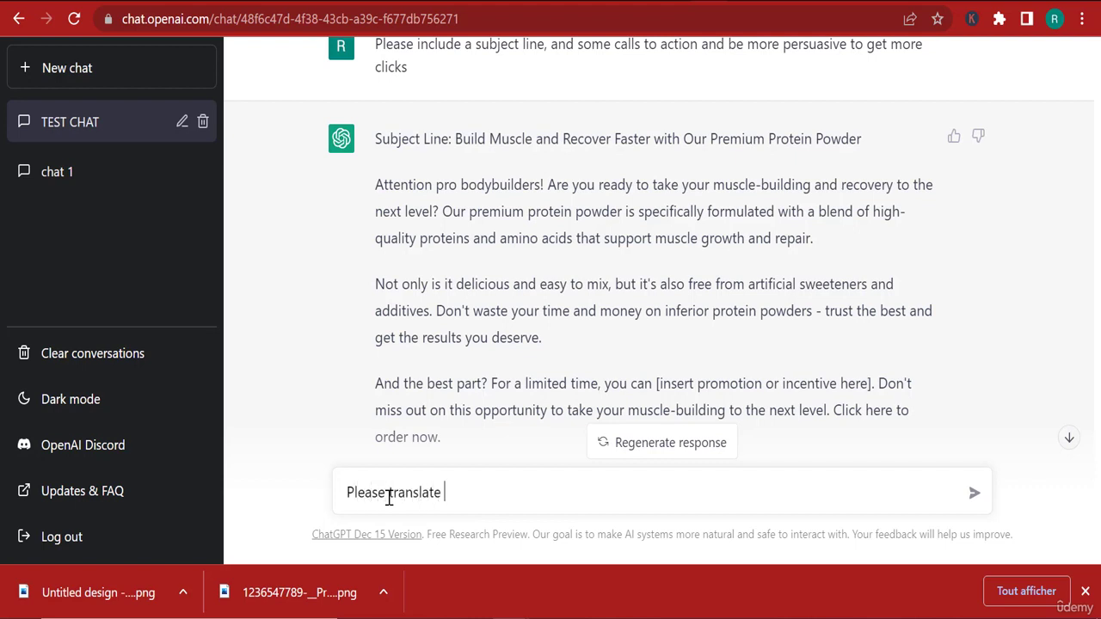
text(this to ger)
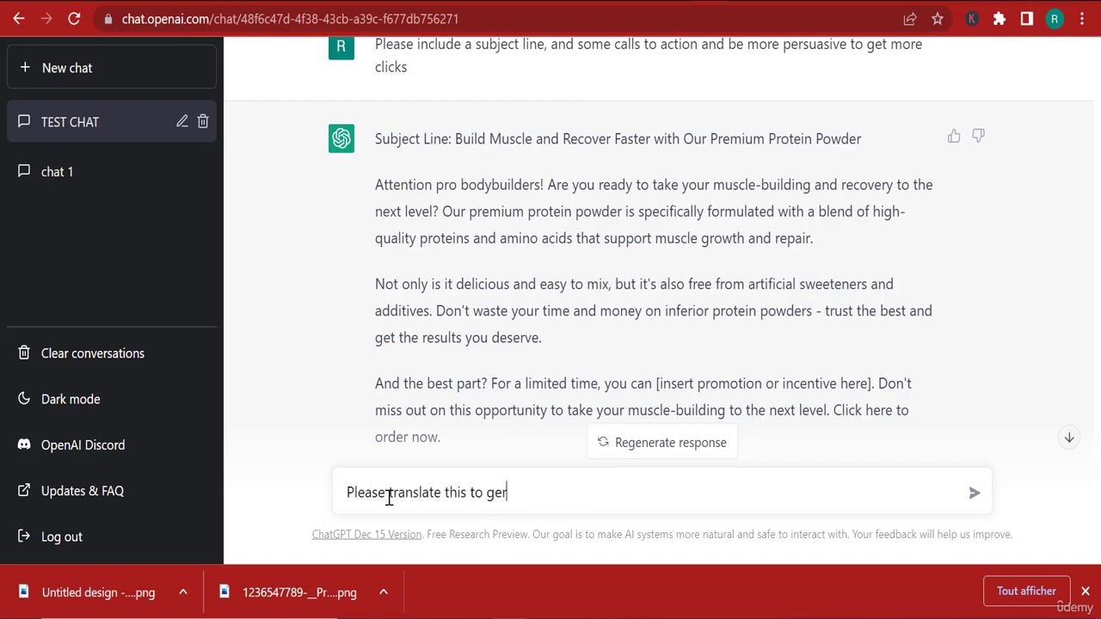
text(man :)
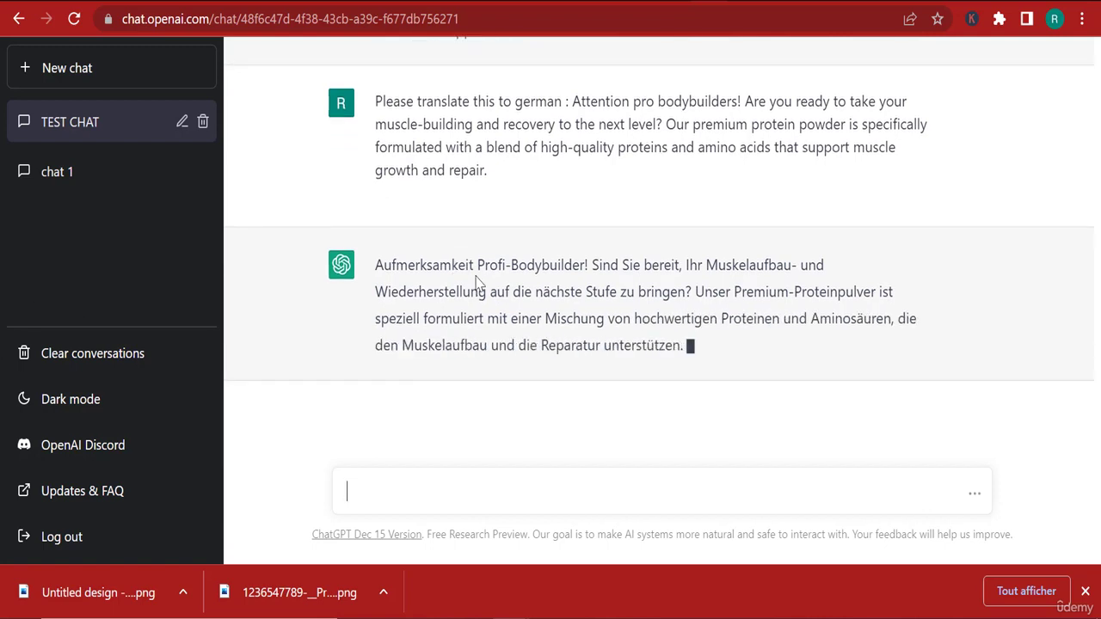
drag(479, 264, 682, 345)
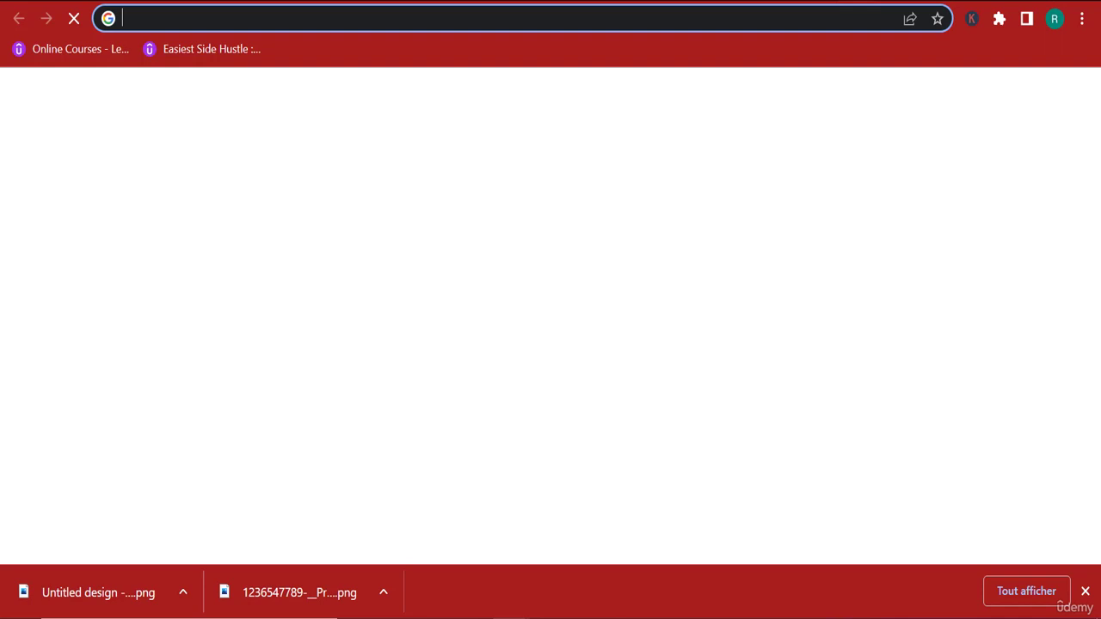
Search Google for 'google translate' to bring up the built-in translator.
text(google.com)
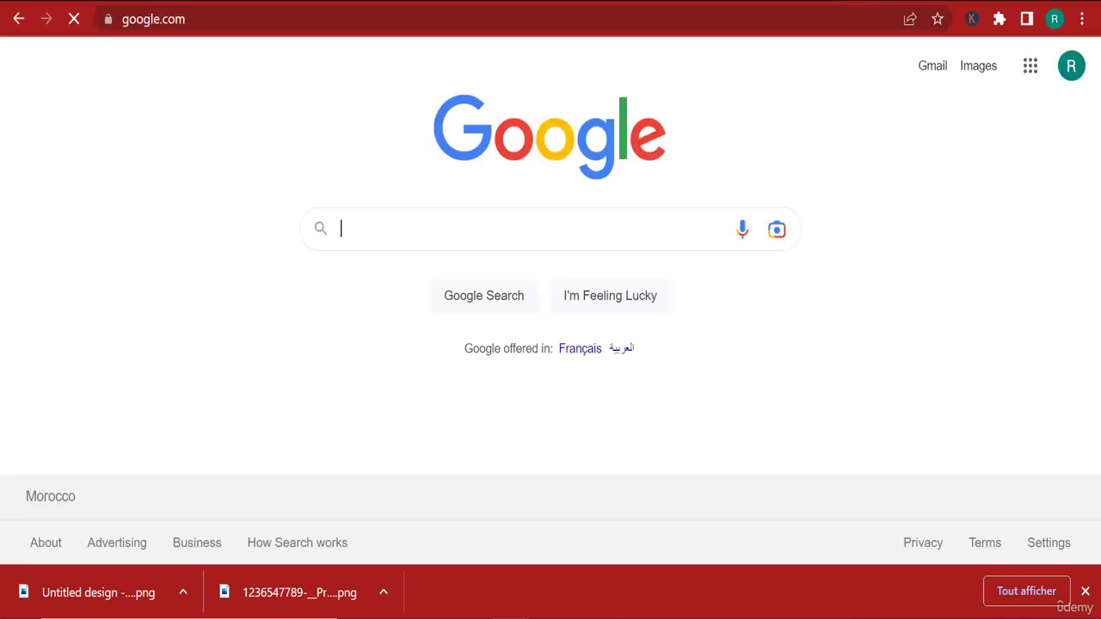
text(google ransla)
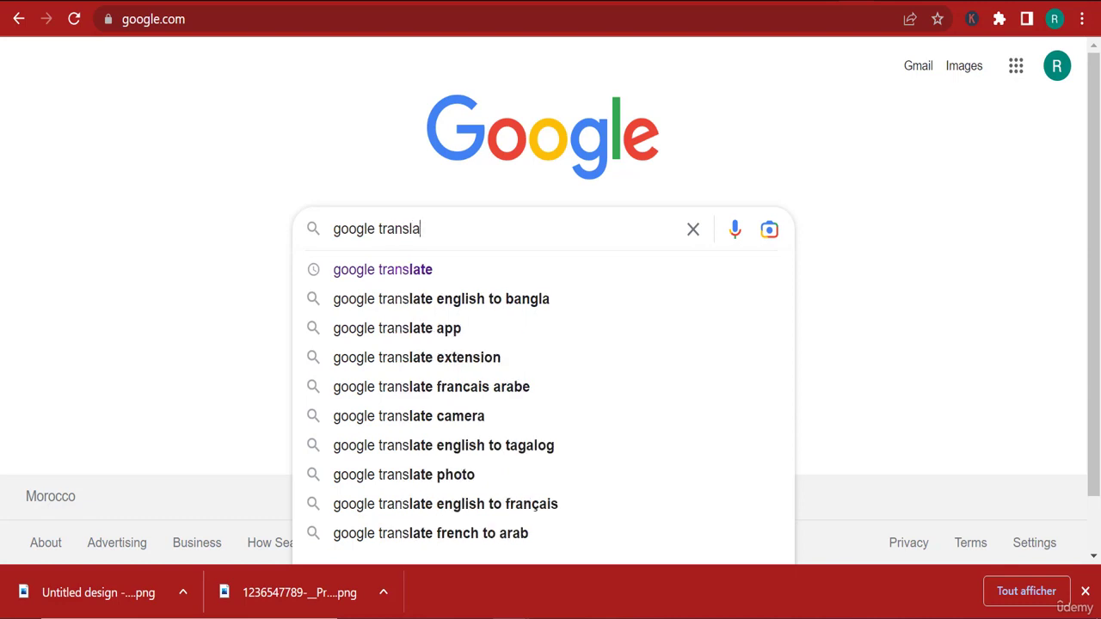
click(382, 269)
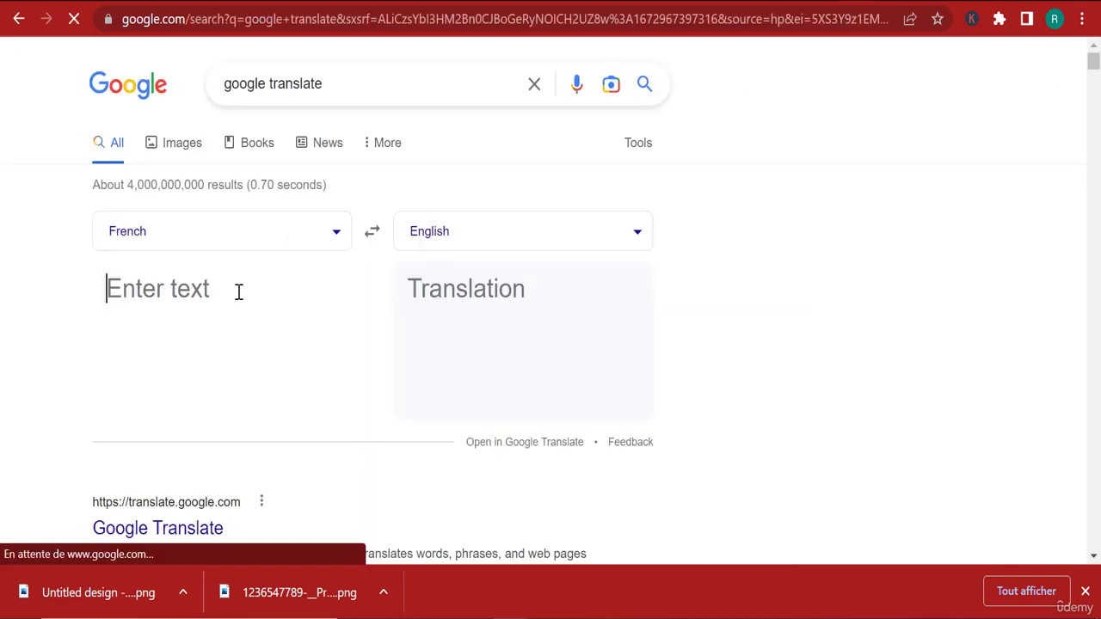
text(and repair.)
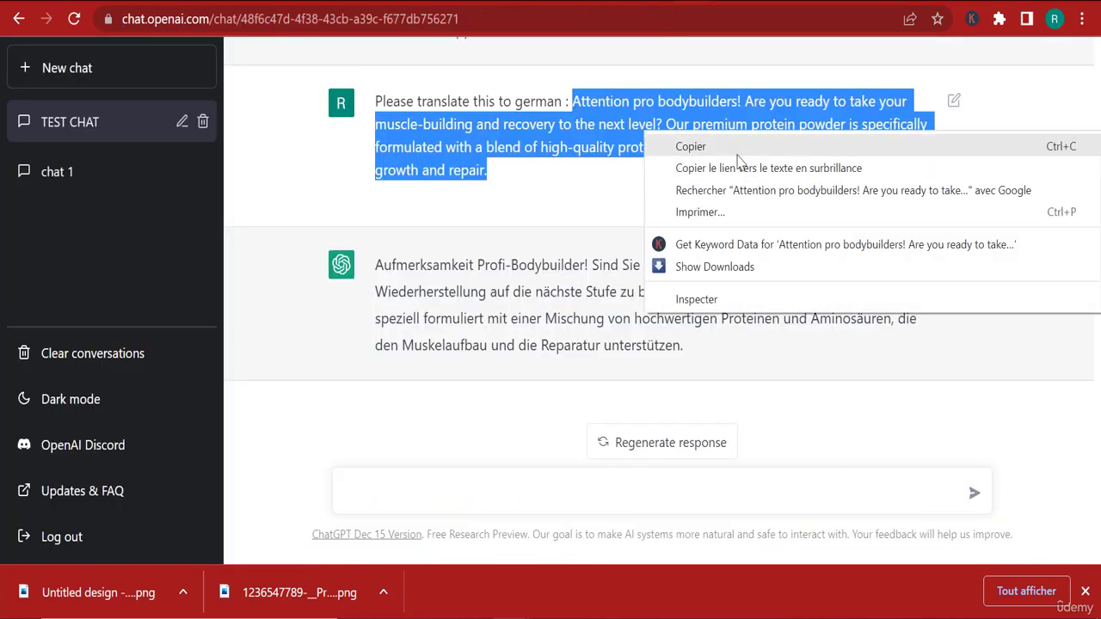
Copy the English paragraph and translate it from English to German in Google Translate.
click(852, 190)
text(e)
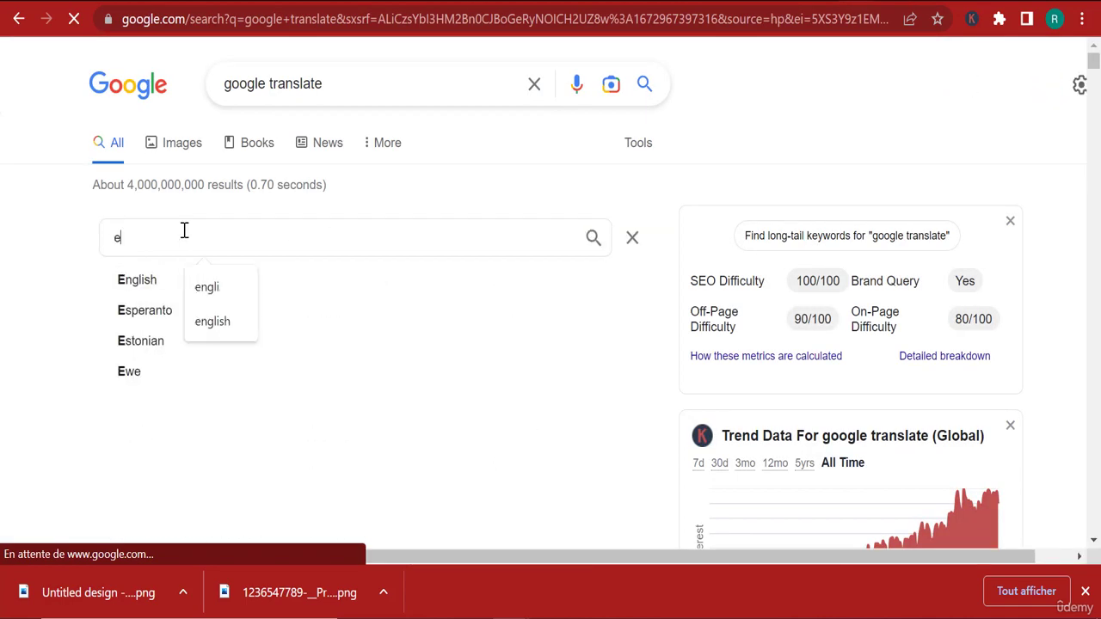
text(ng)
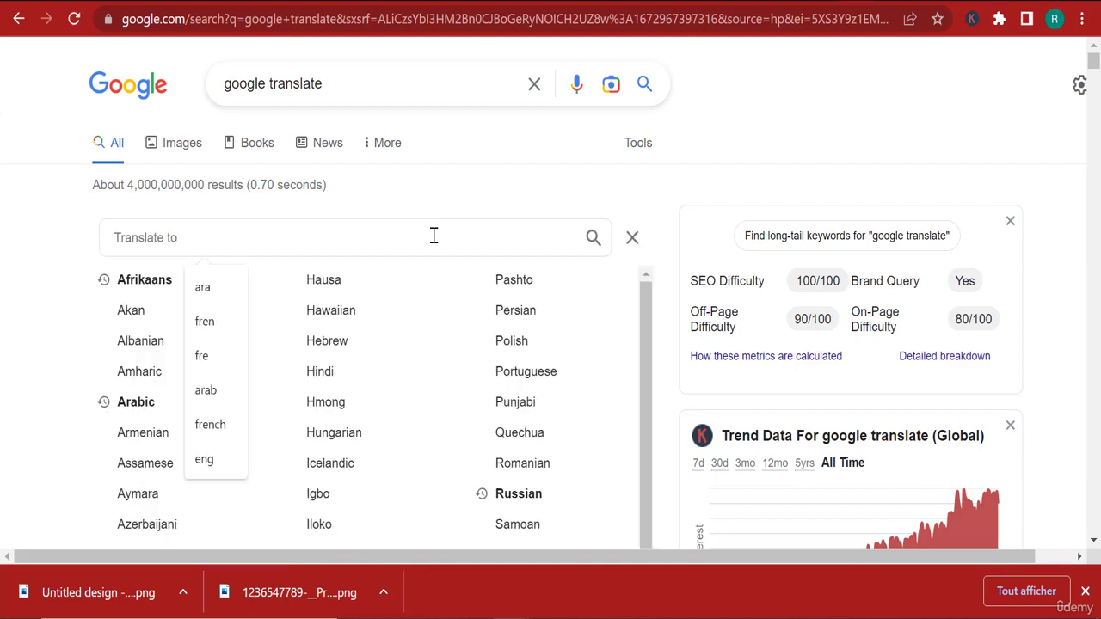
text(german)
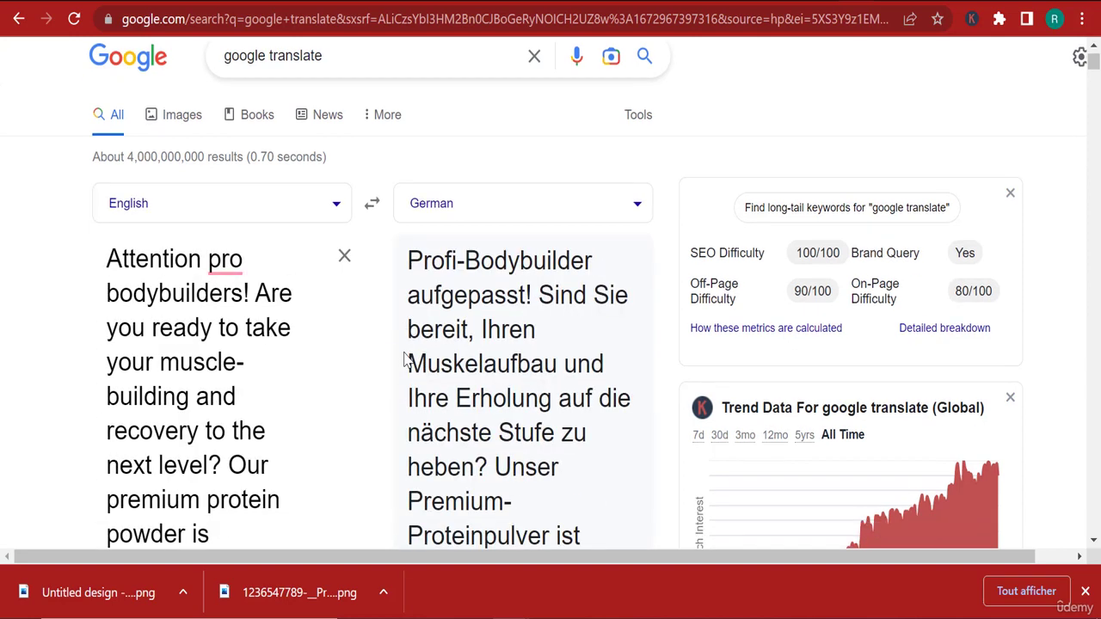
scroll(down, 3)
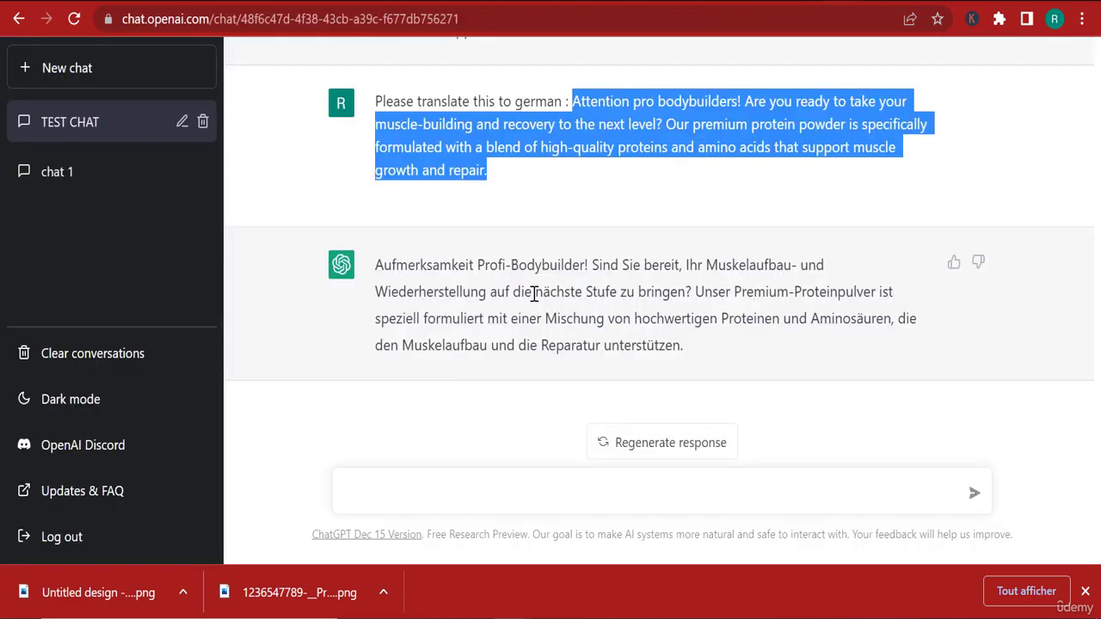
mouse_move(716, 223)
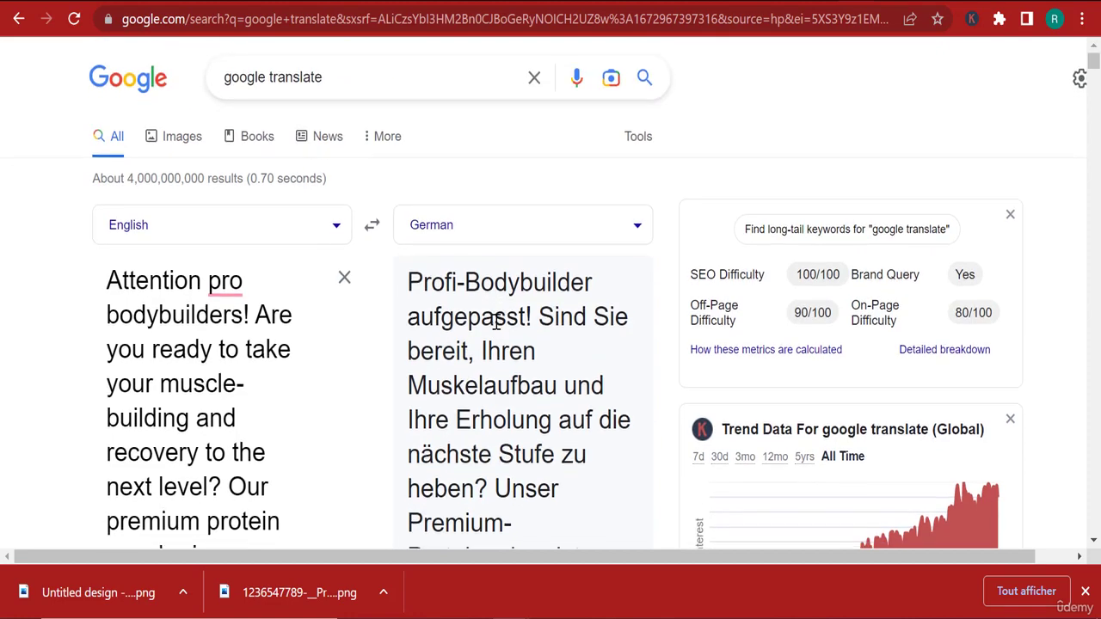
Scroll through Google Translate's German output to compare it with ChatGPT's.
scroll(down, 3)
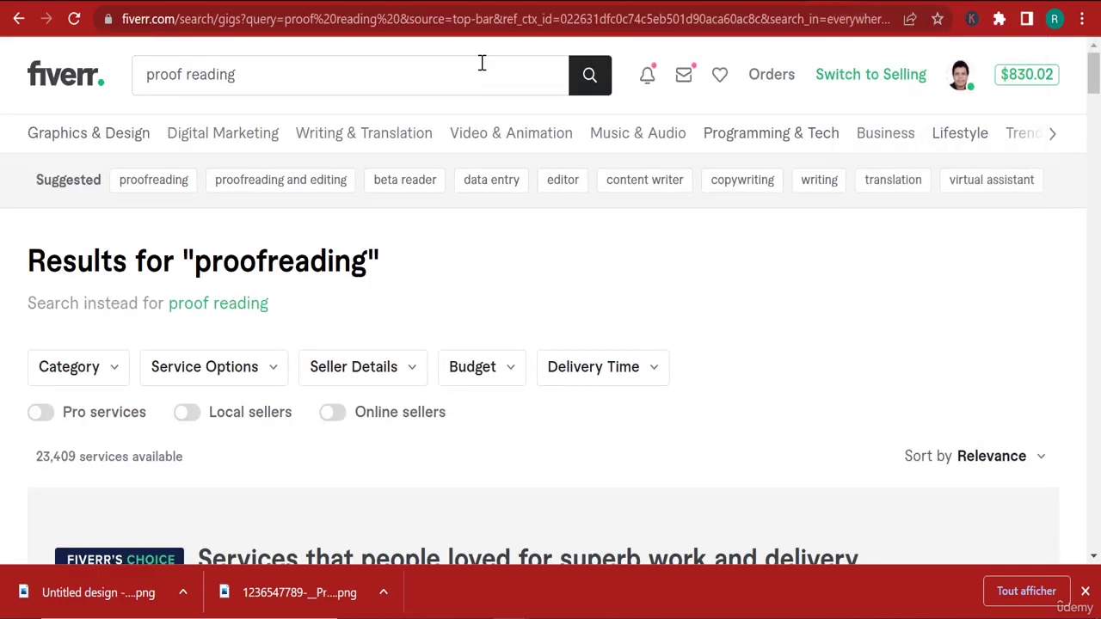
Replace the 'proof reading' Fiverr search with 'translation' and browse the translator gigs.
click(344, 74)
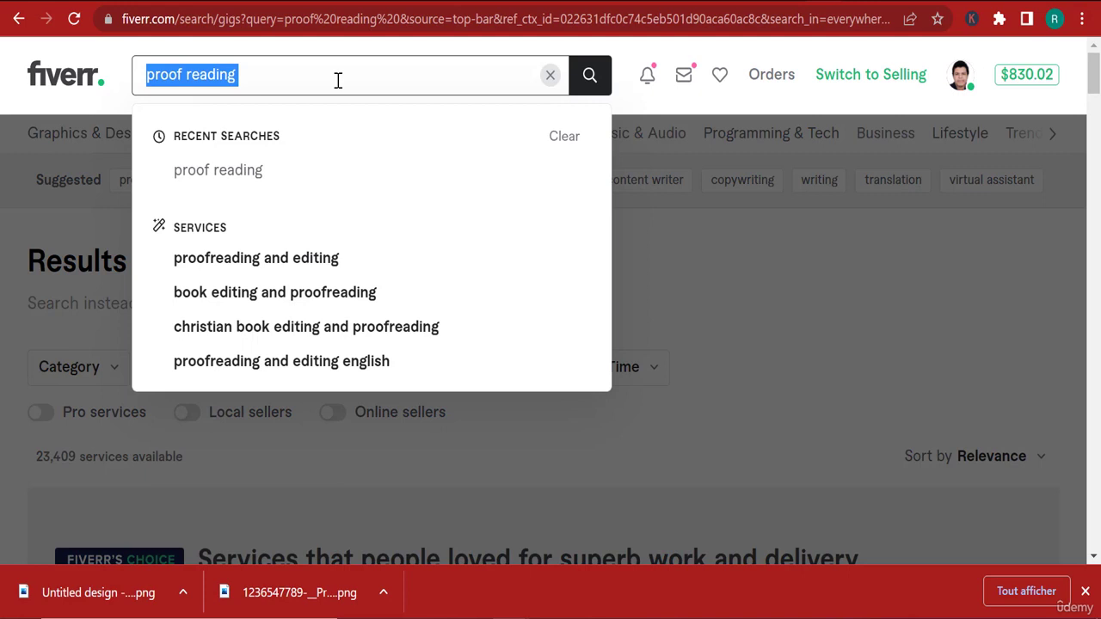
click(550, 74)
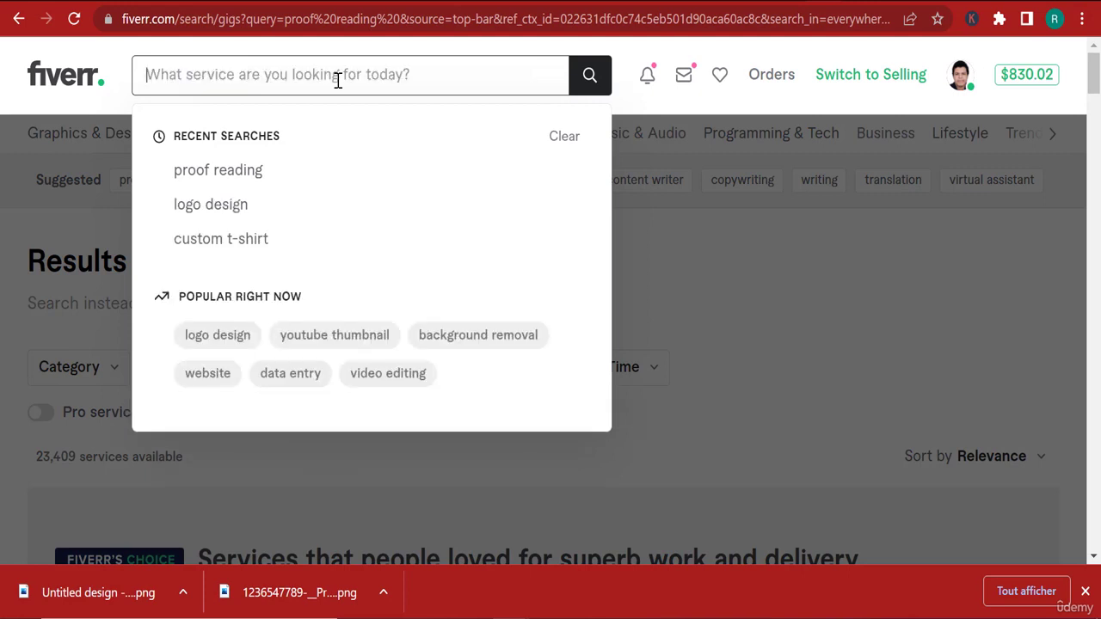
text(transla)
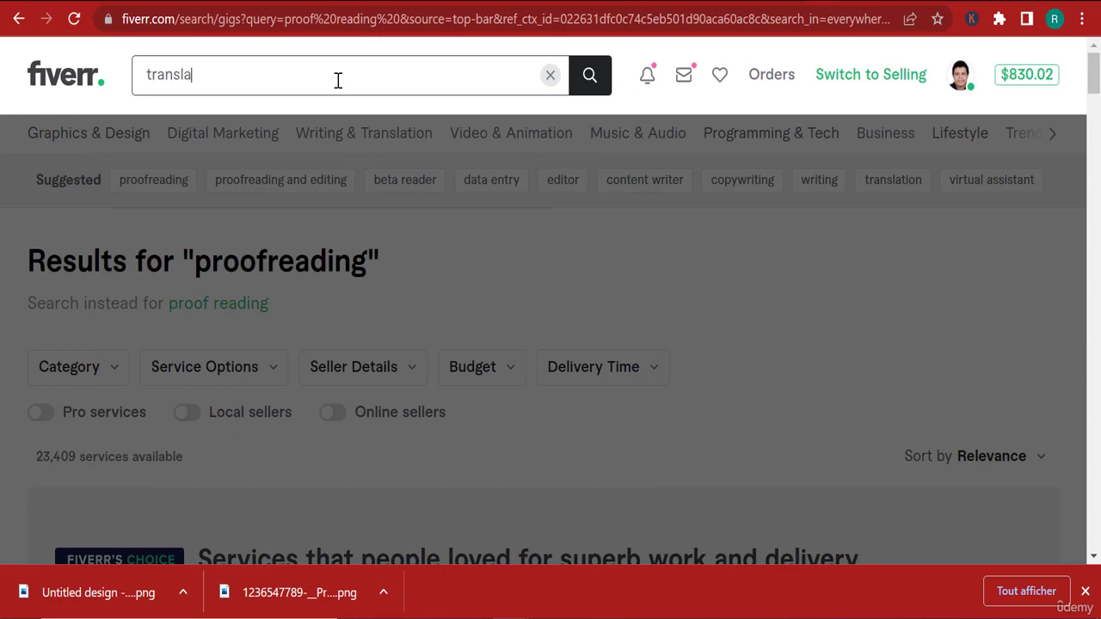
text(ranslation)
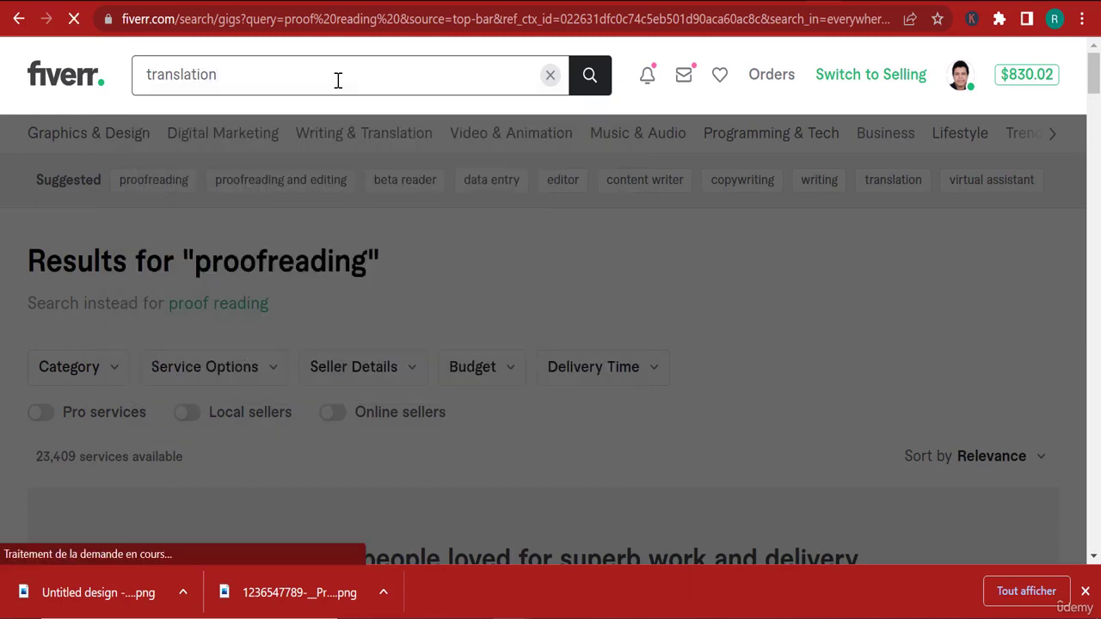
click(588, 75)
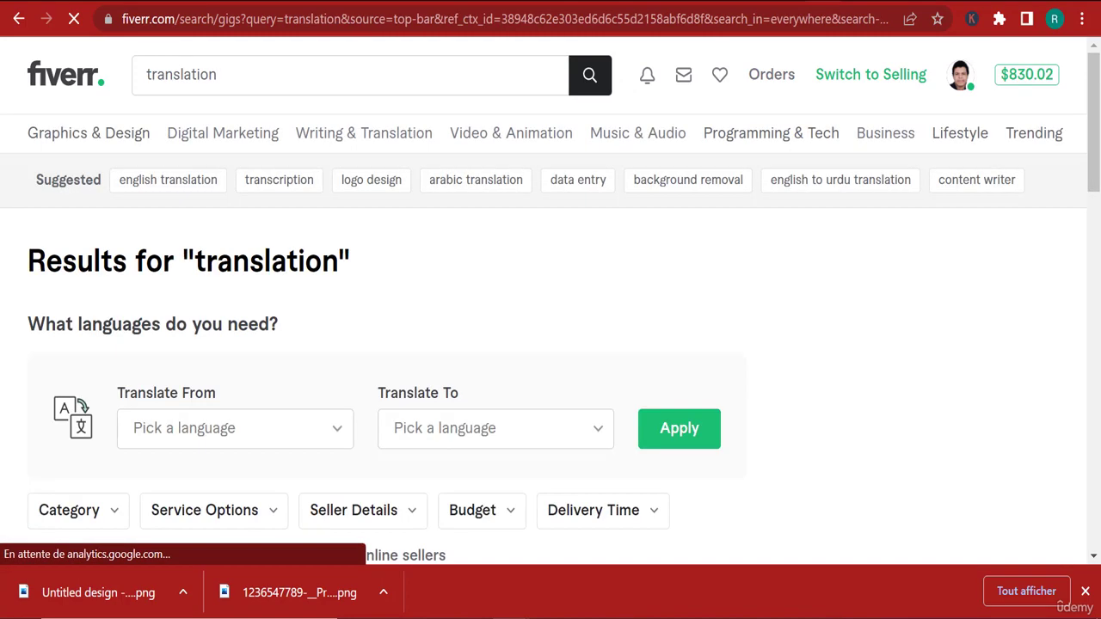
scroll(down, 3)
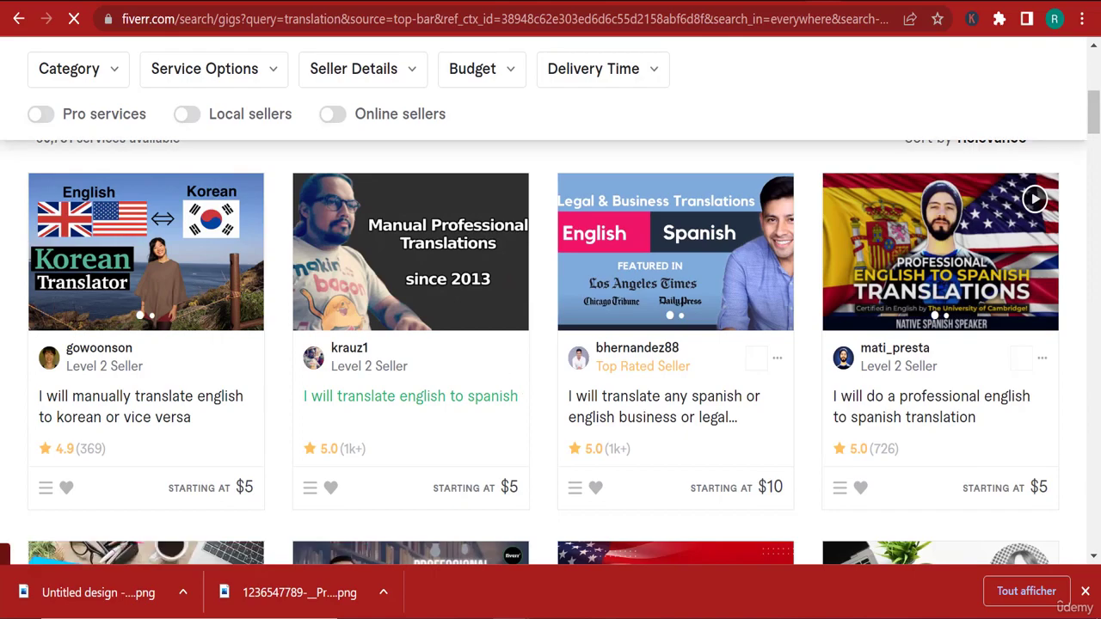
scroll(down, 3)
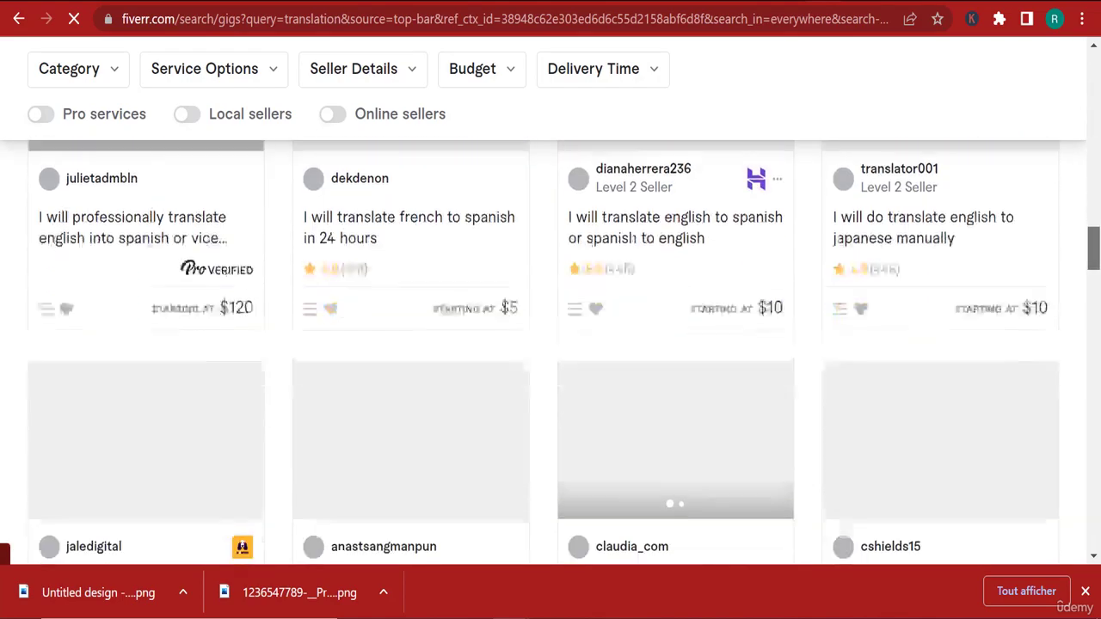